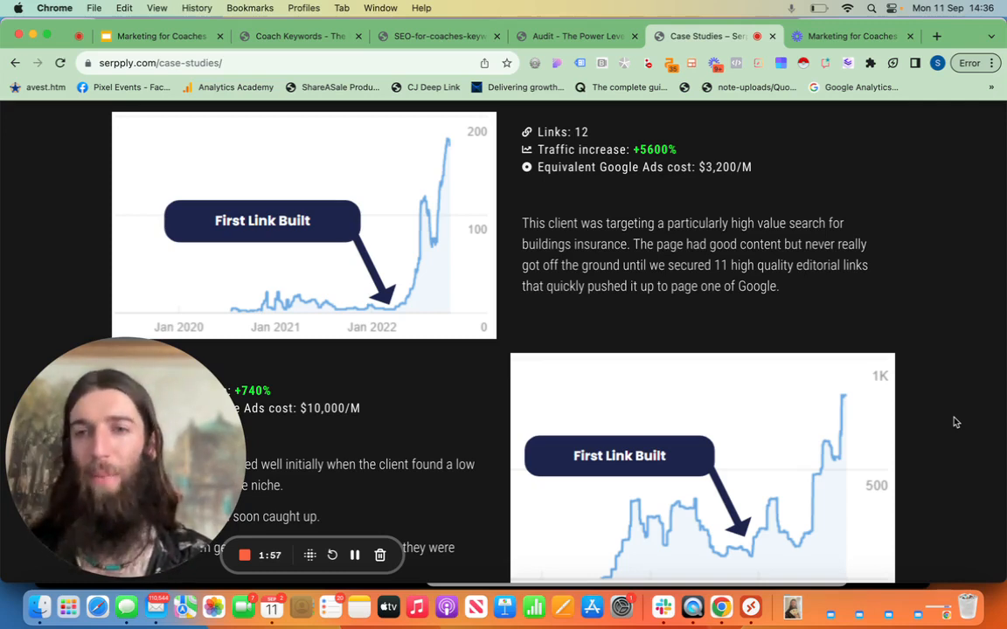
scroll("down", 3)
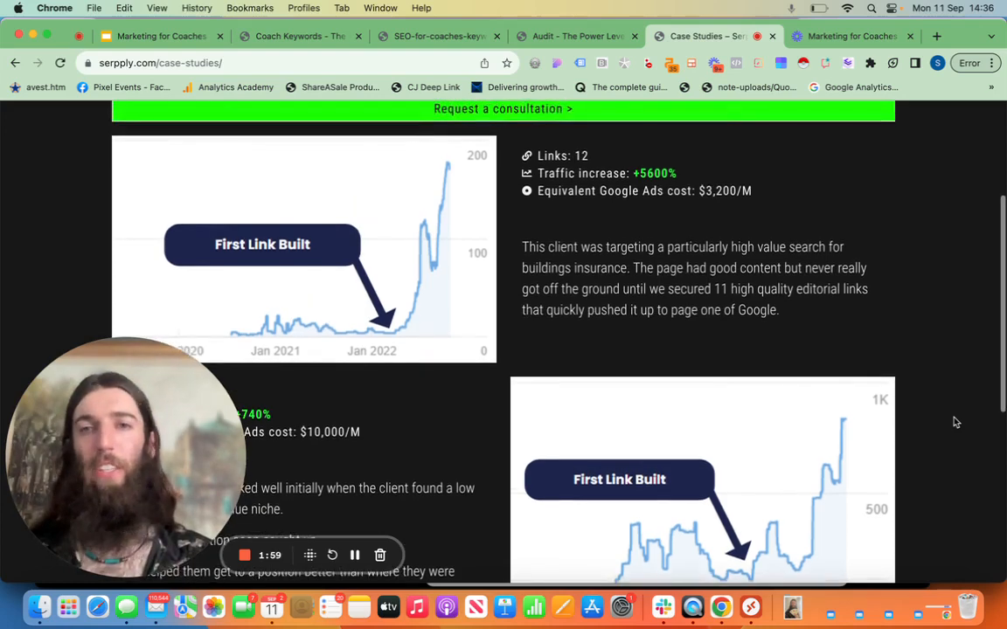
scroll("down", 3)
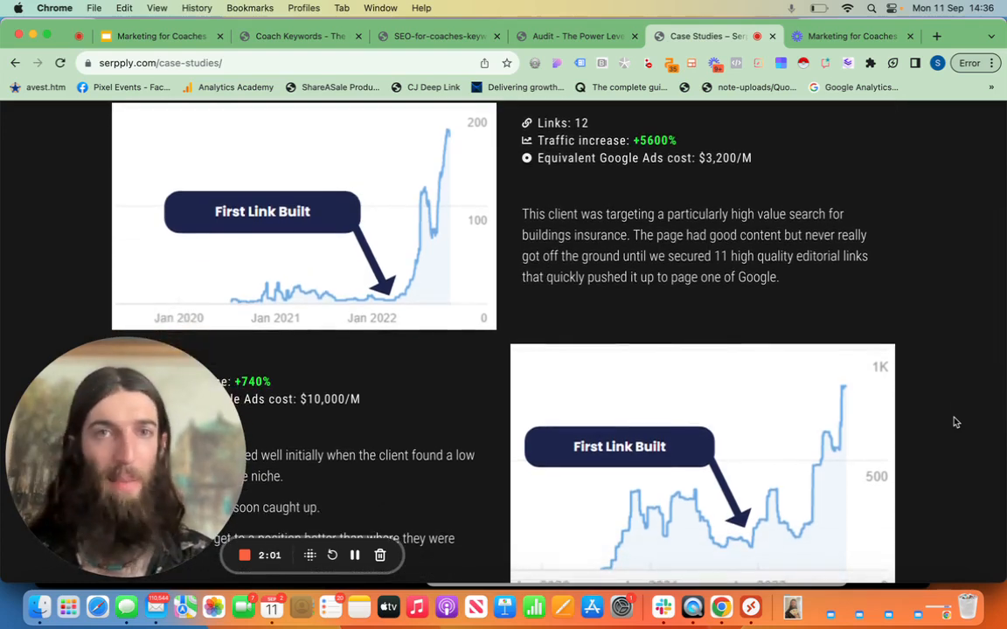
mouse_move(456, 313)
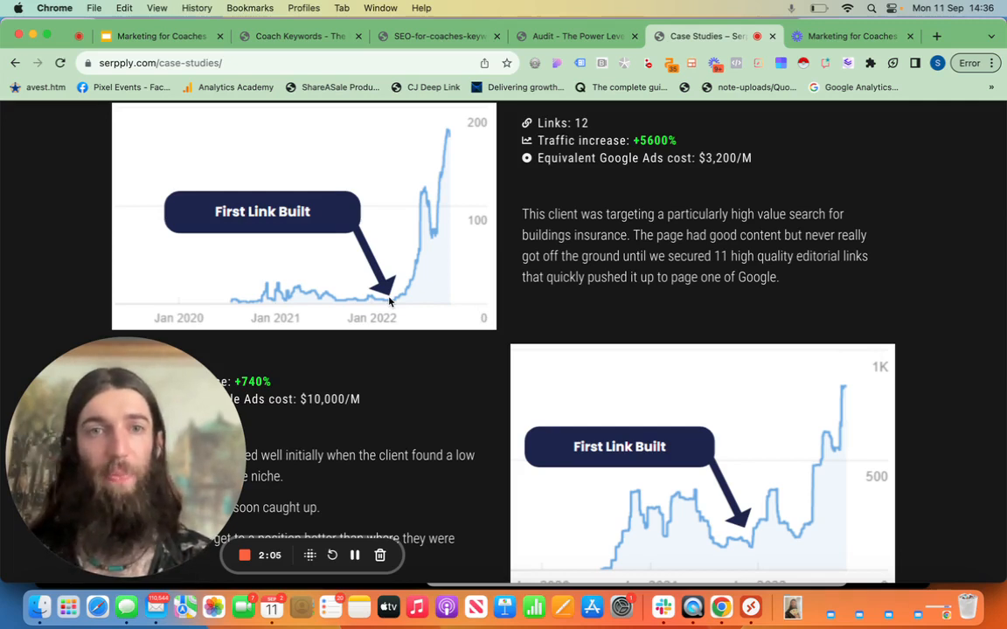
mouse_move(789, 227)
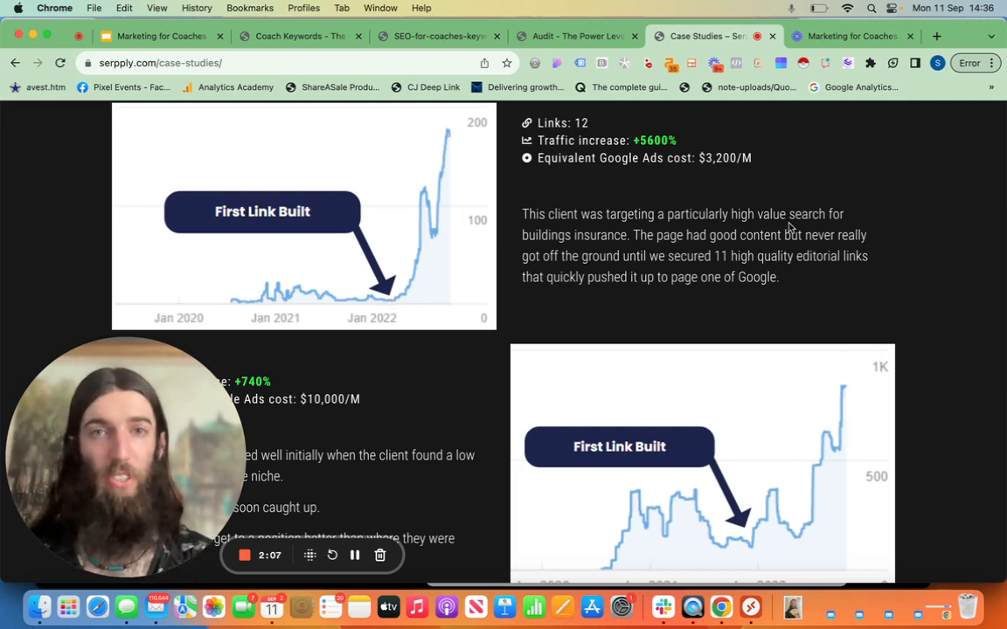
mouse_move(292, 301)
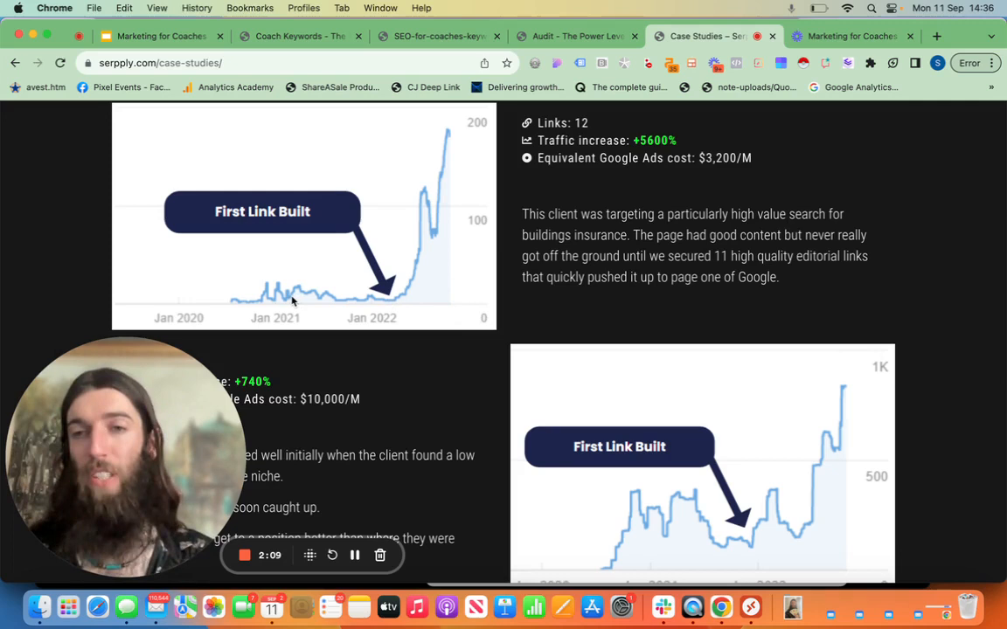
mouse_move(267, 301)
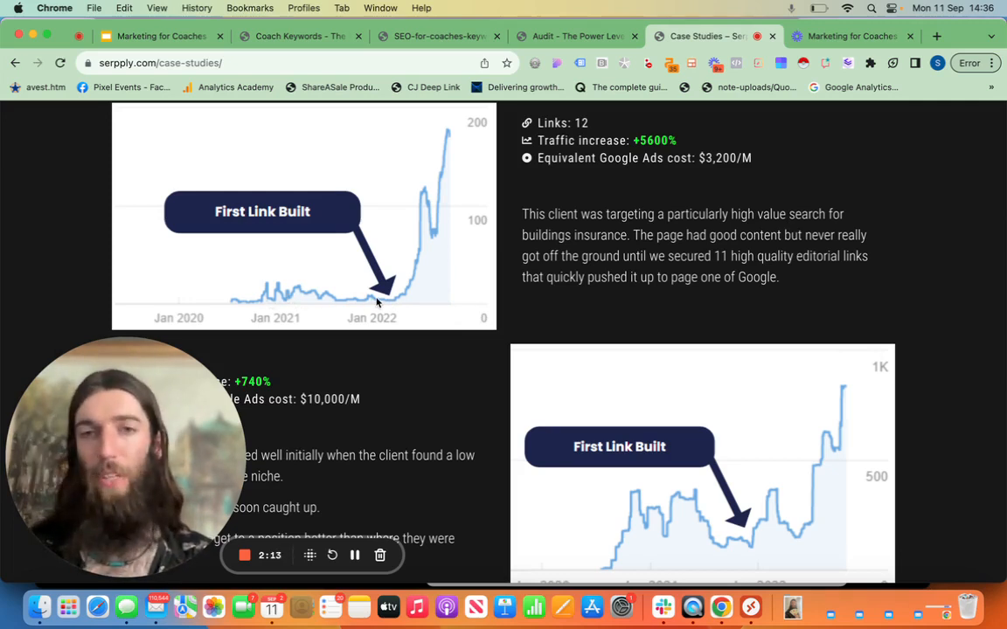
scroll("down", 3)
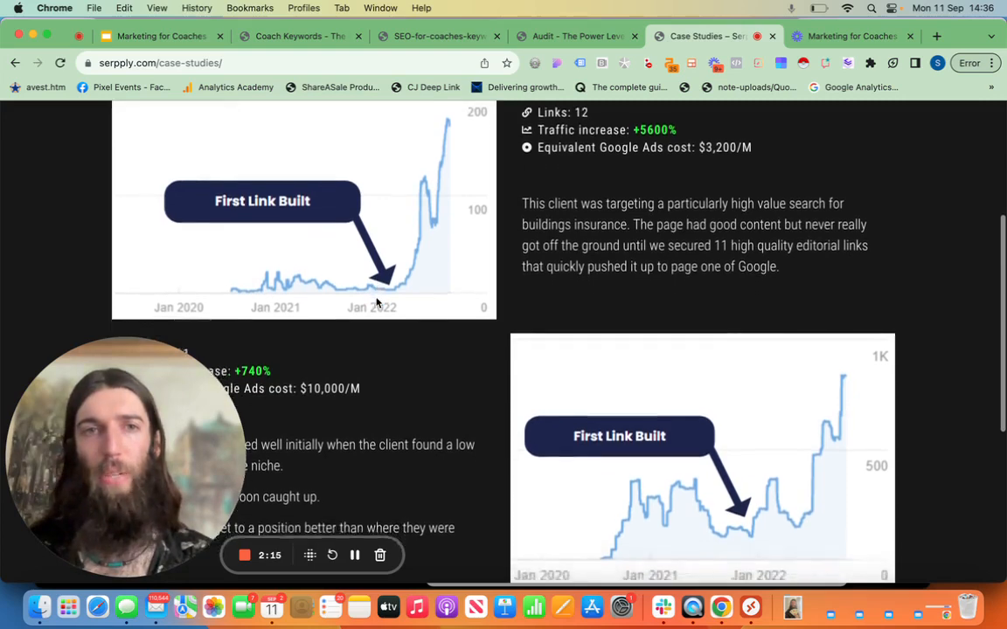
scroll("down", 3)
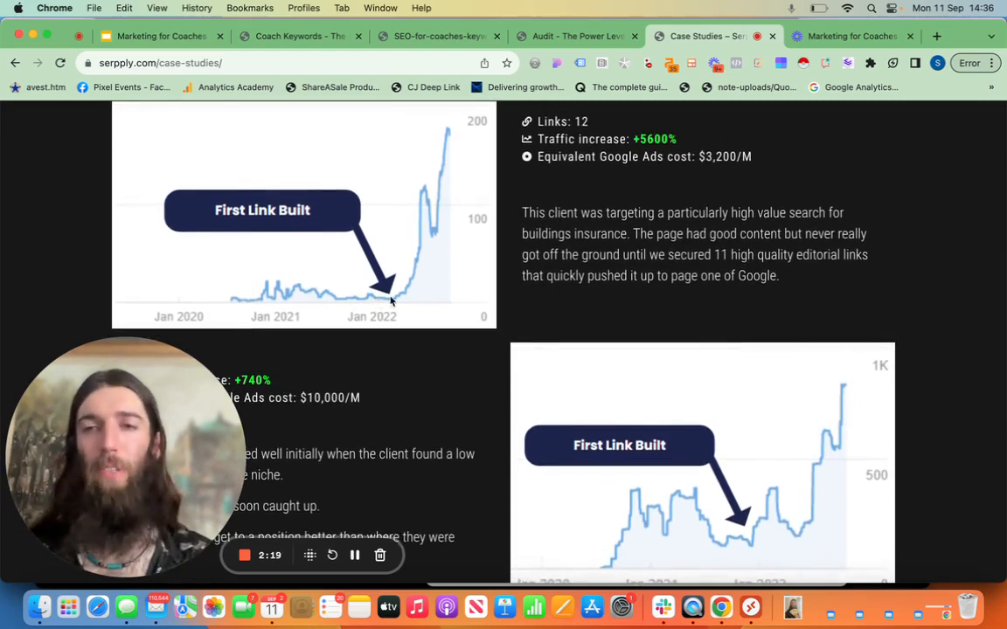
mouse_move(441, 232)
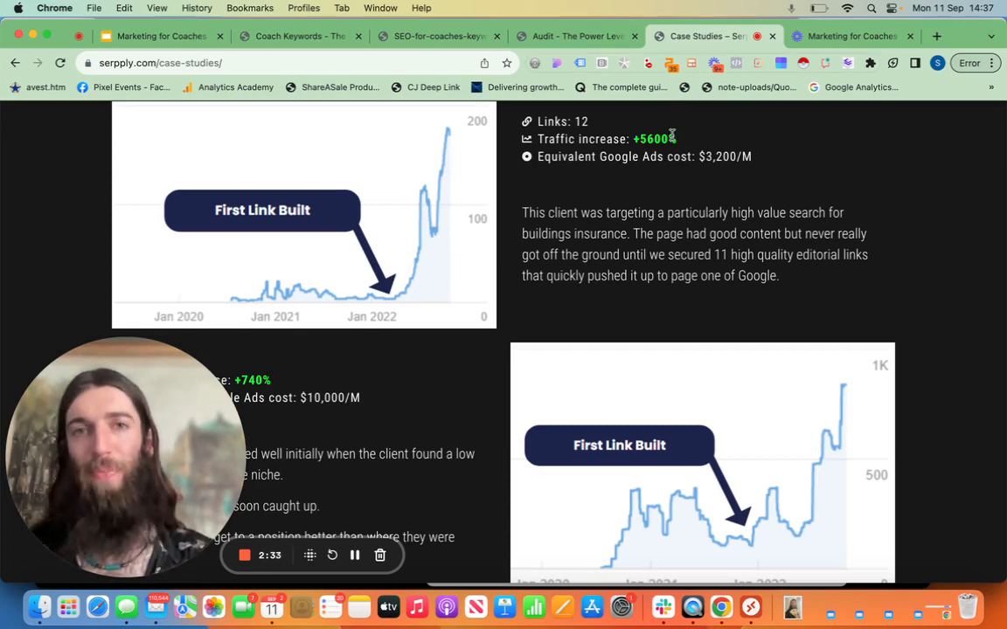
mouse_move(478, 149)
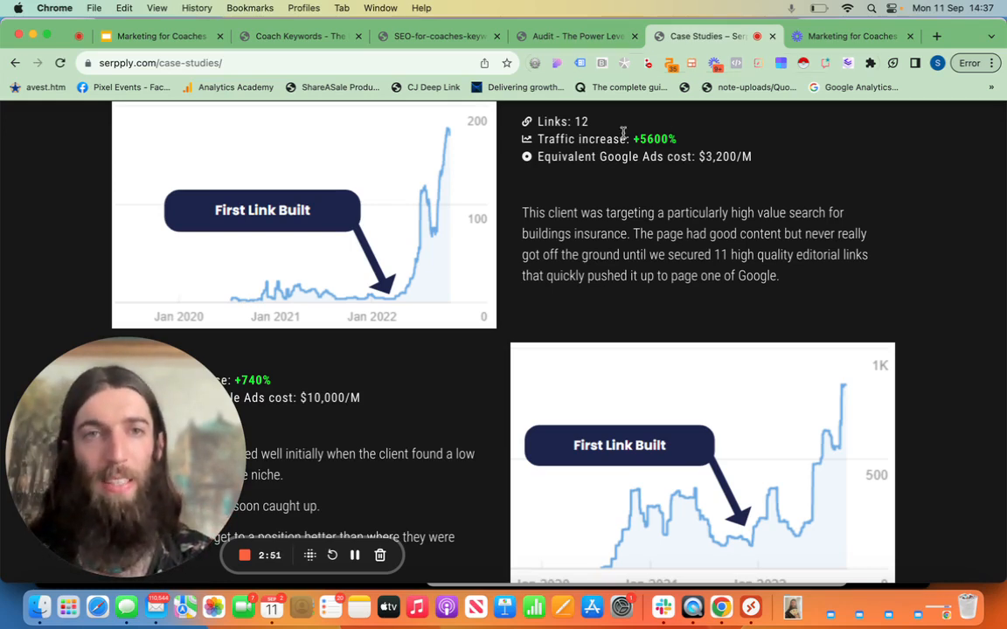
mouse_move(455, 136)
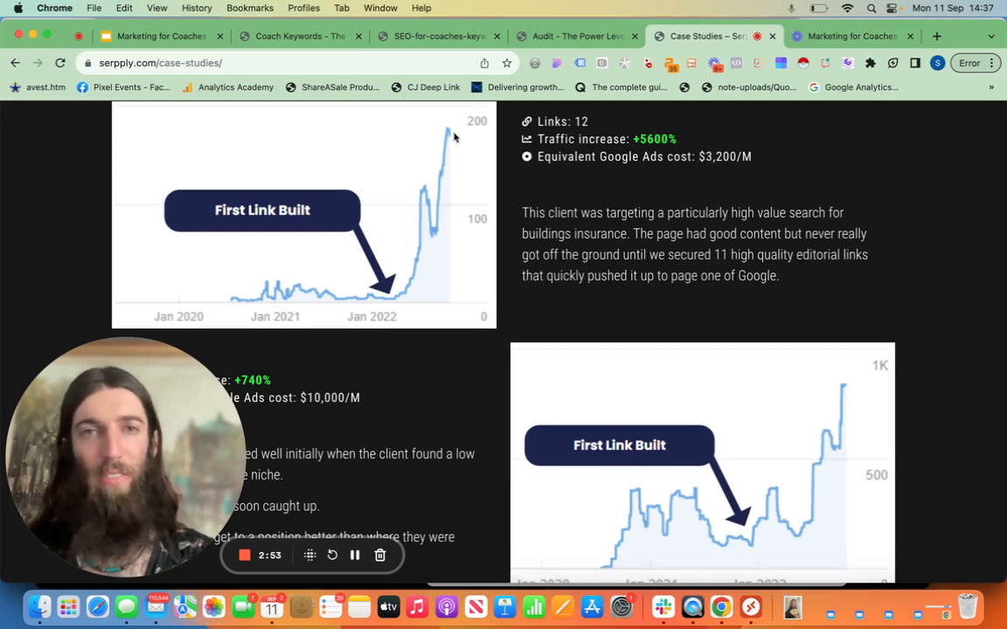
mouse_move(706, 174)
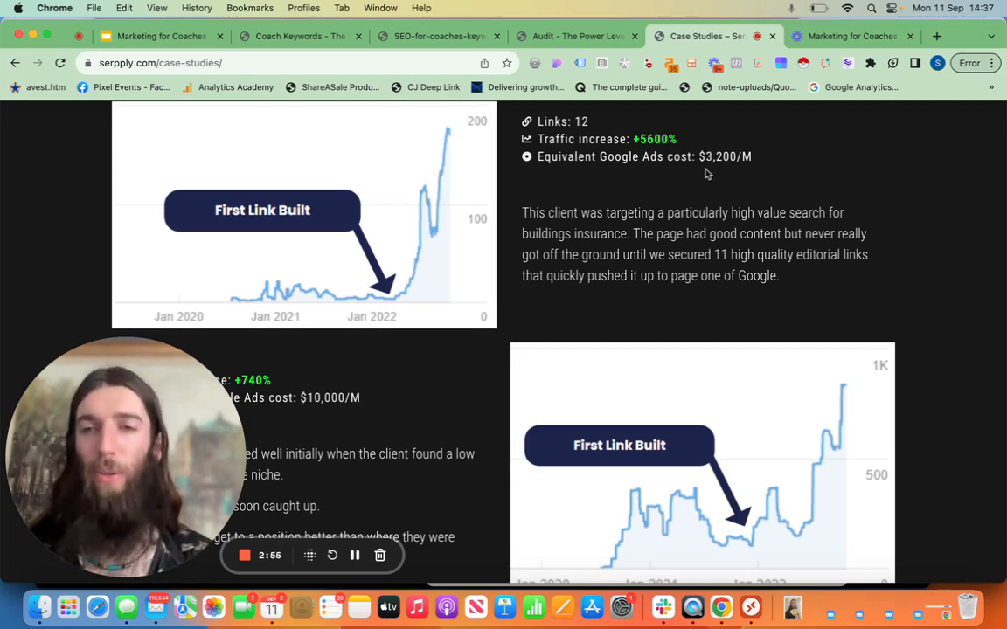
mouse_move(594, 138)
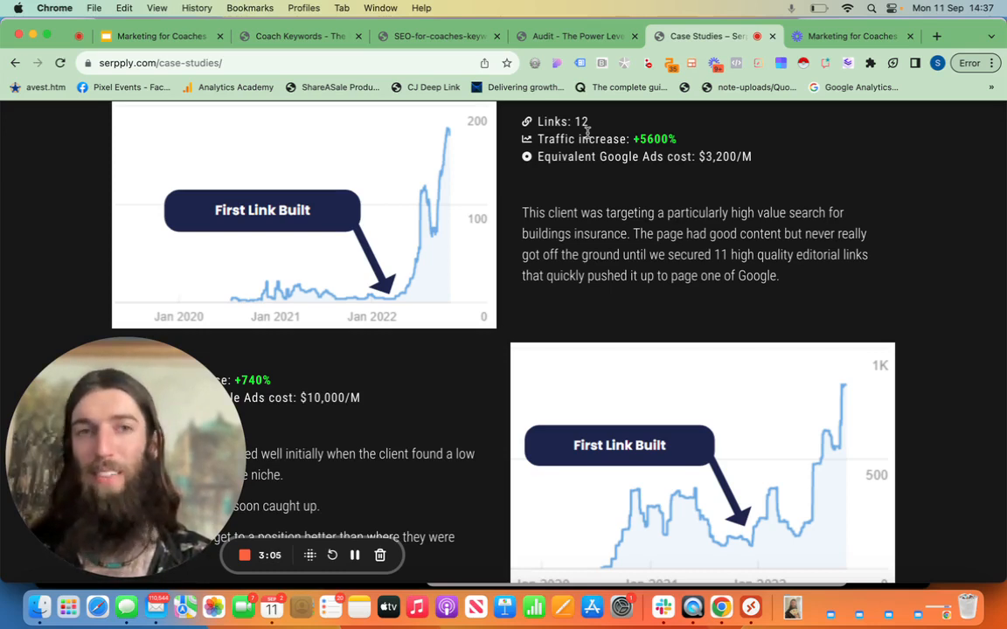
mouse_move(732, 172)
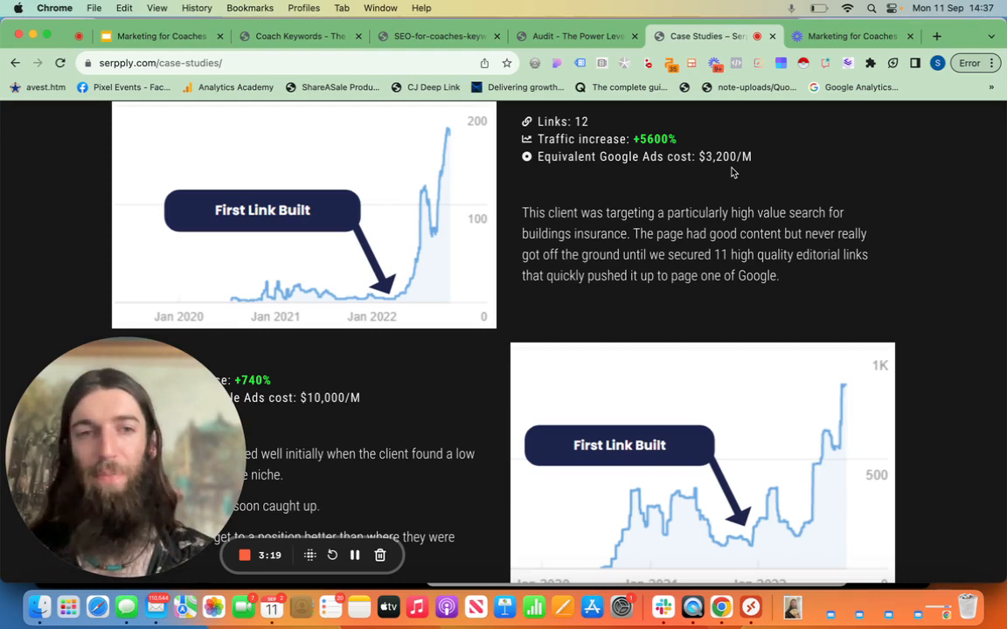
scroll("down", 3)
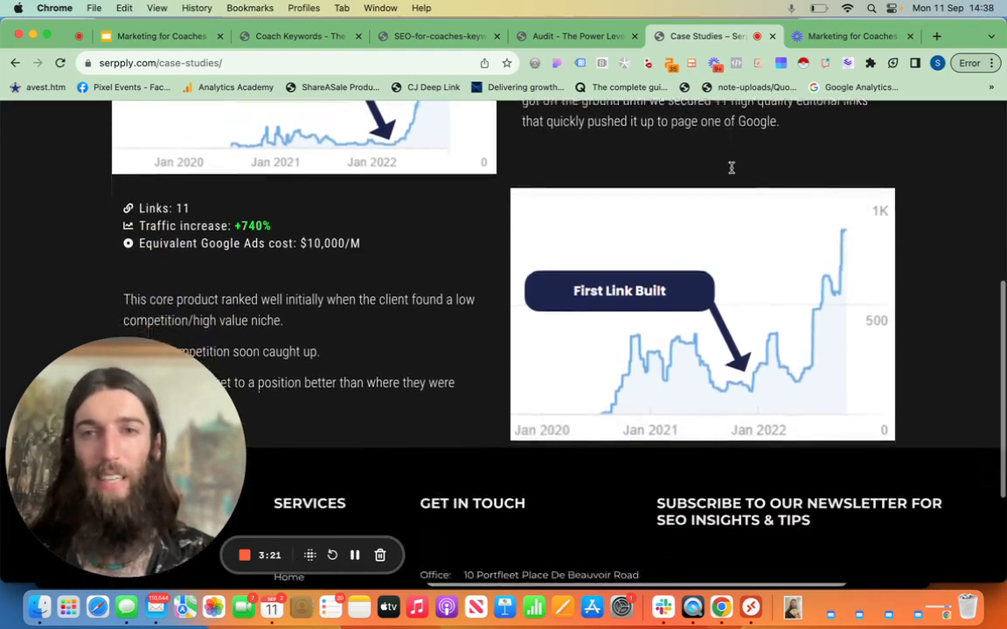
scroll("down", 3)
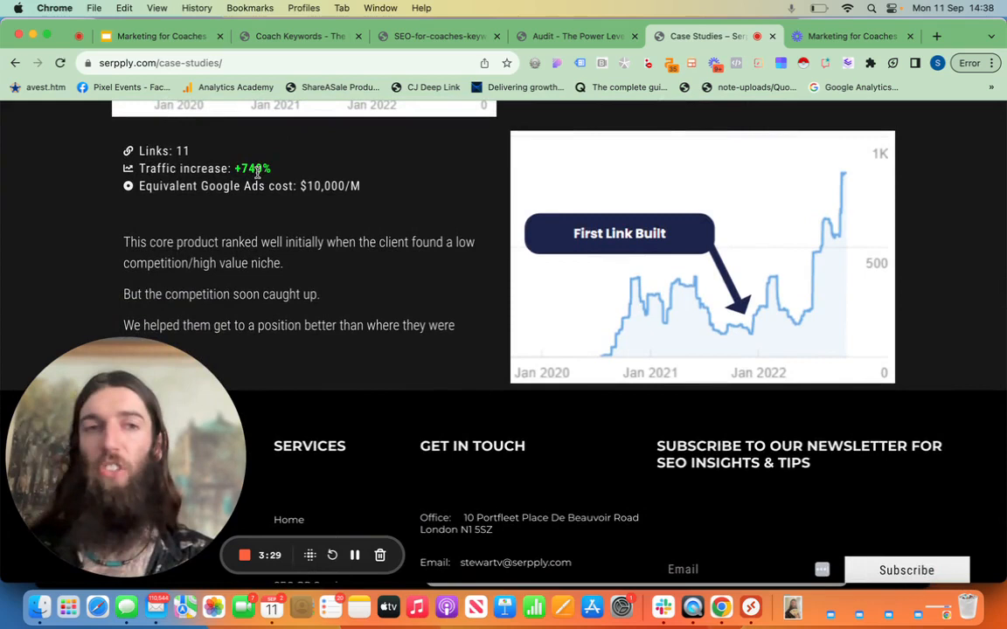
mouse_move(760, 265)
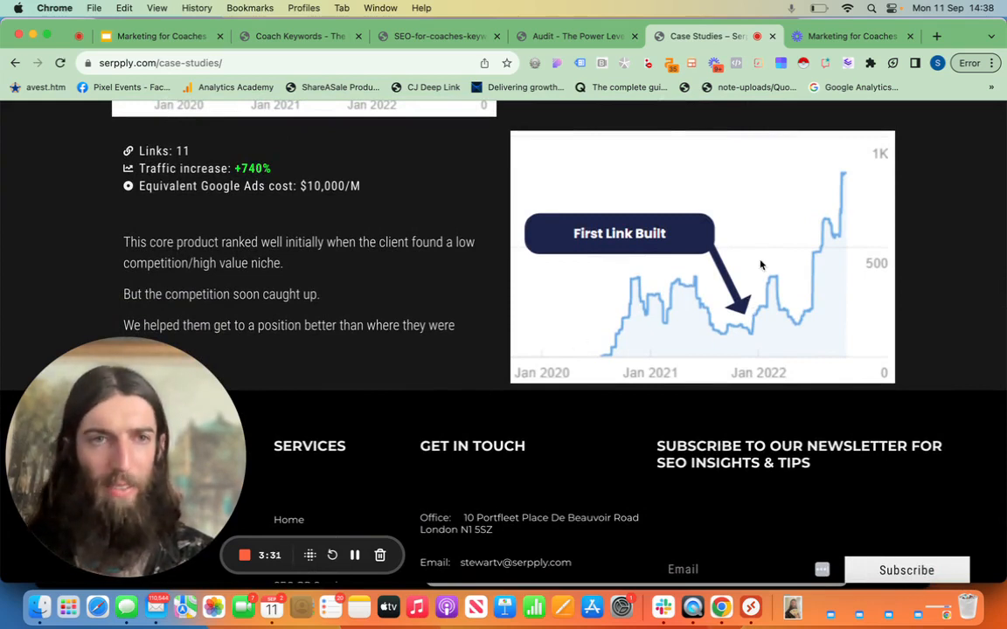
mouse_move(750, 330)
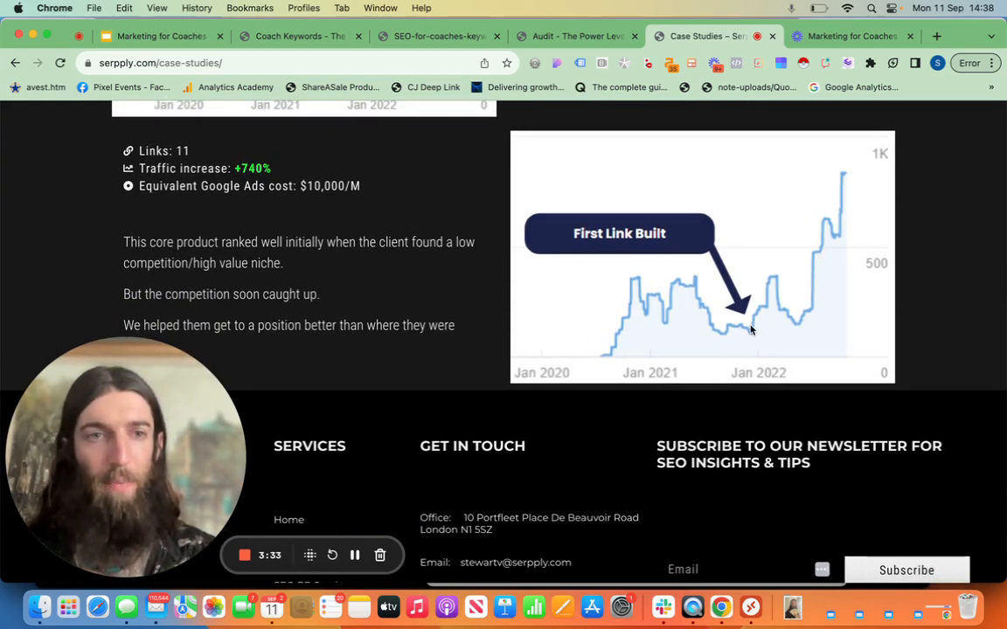
mouse_move(800, 326)
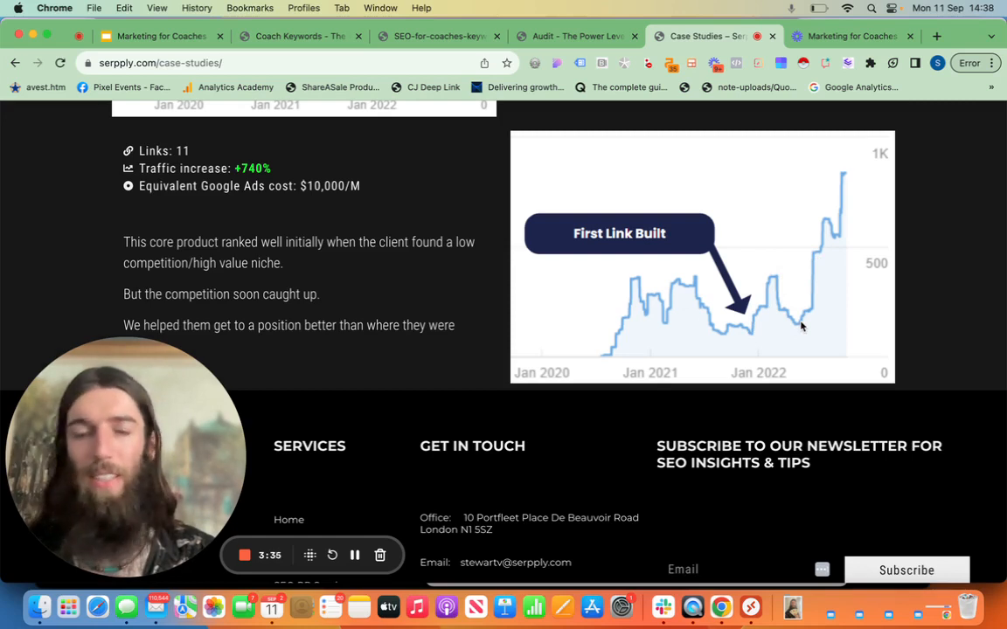
mouse_move(855, 152)
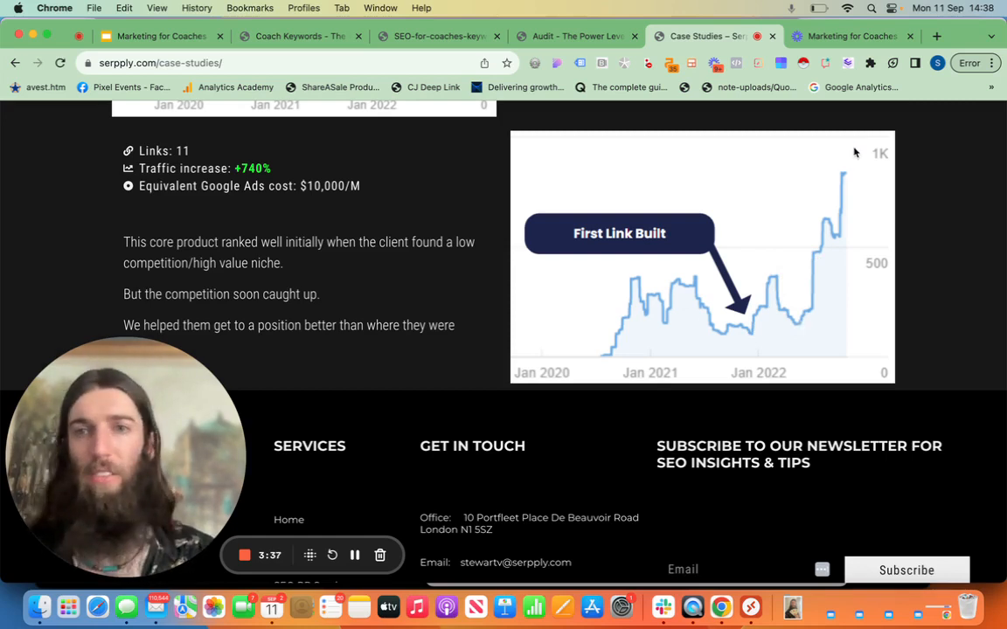
mouse_move(315, 186)
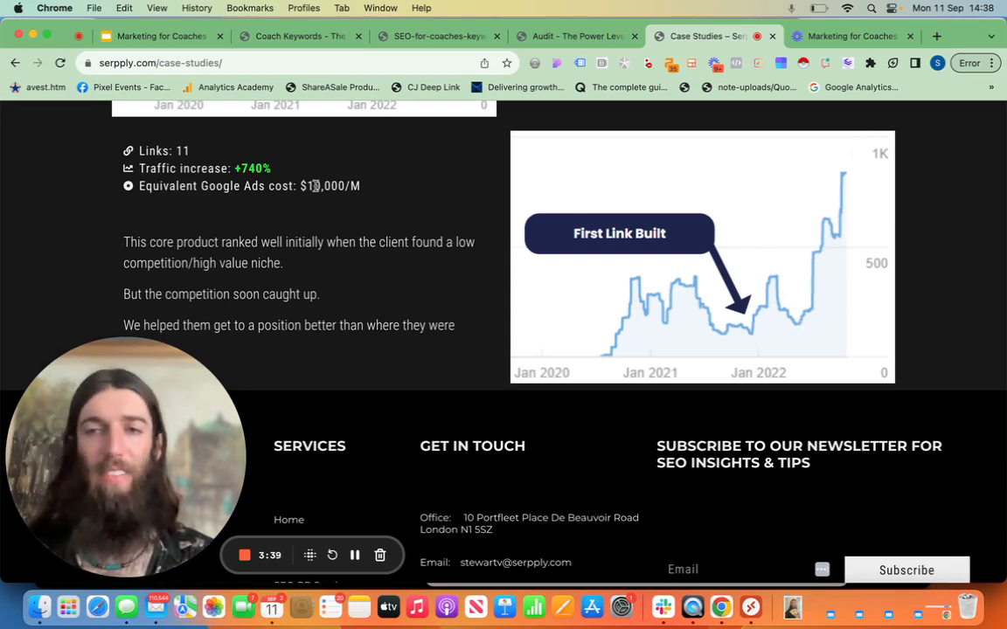